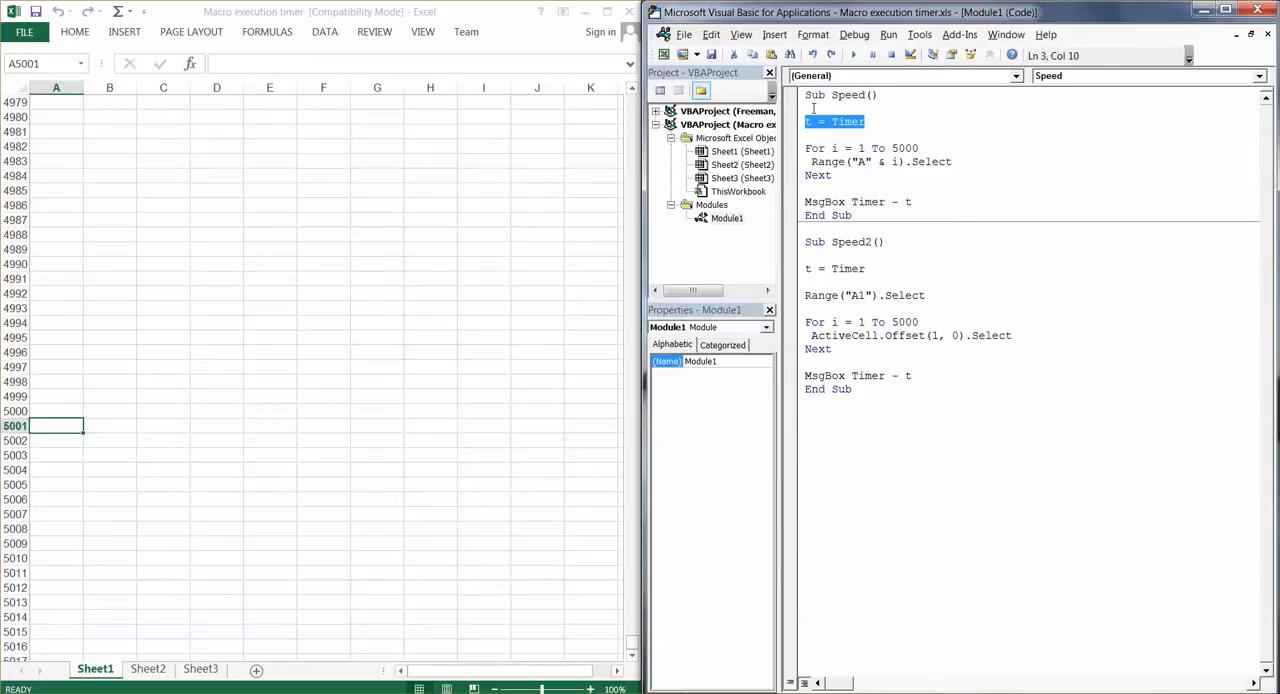
mouse_move(800, 110)
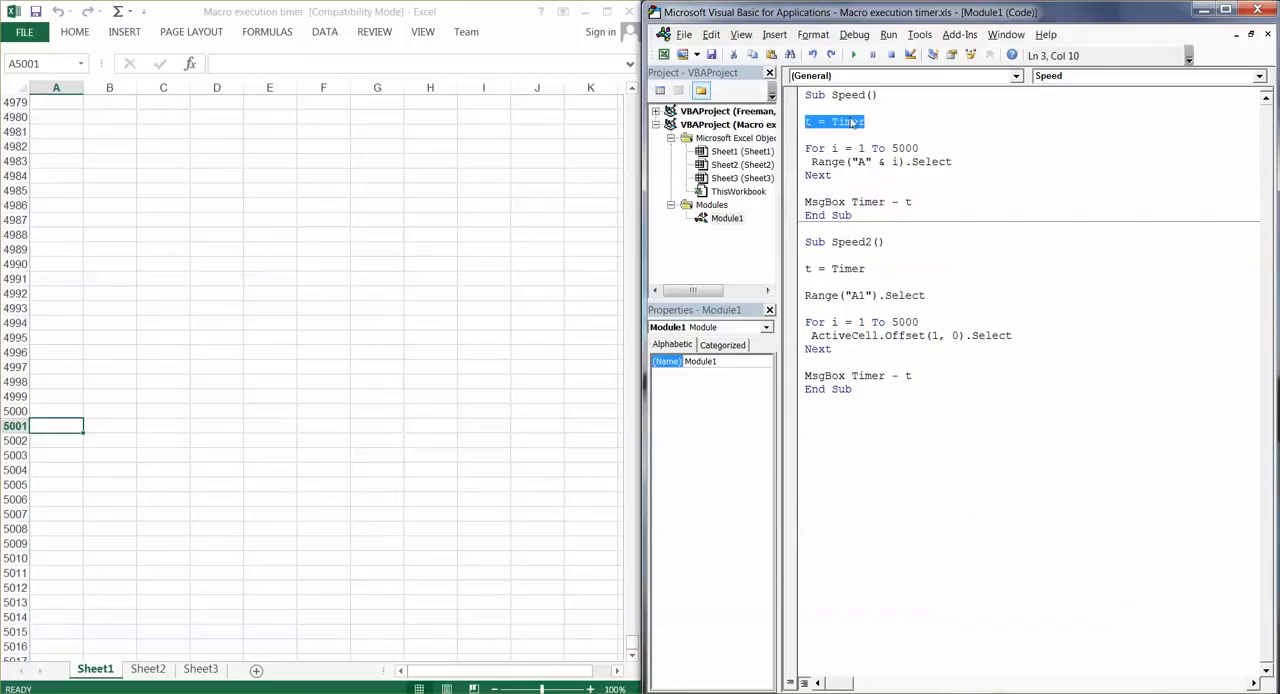
mouse_move(844, 132)
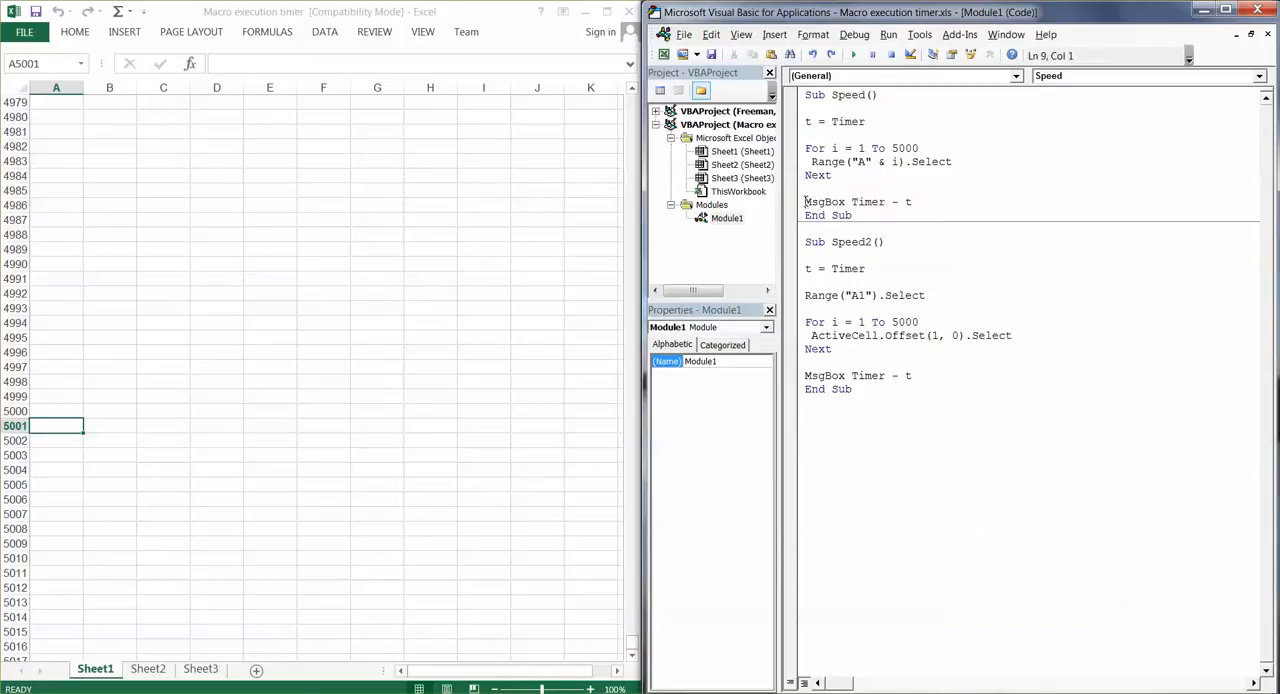
- Highlight the elapsed-time line and the For loop in the Speed macro, then deselect
triple_click(856, 200)
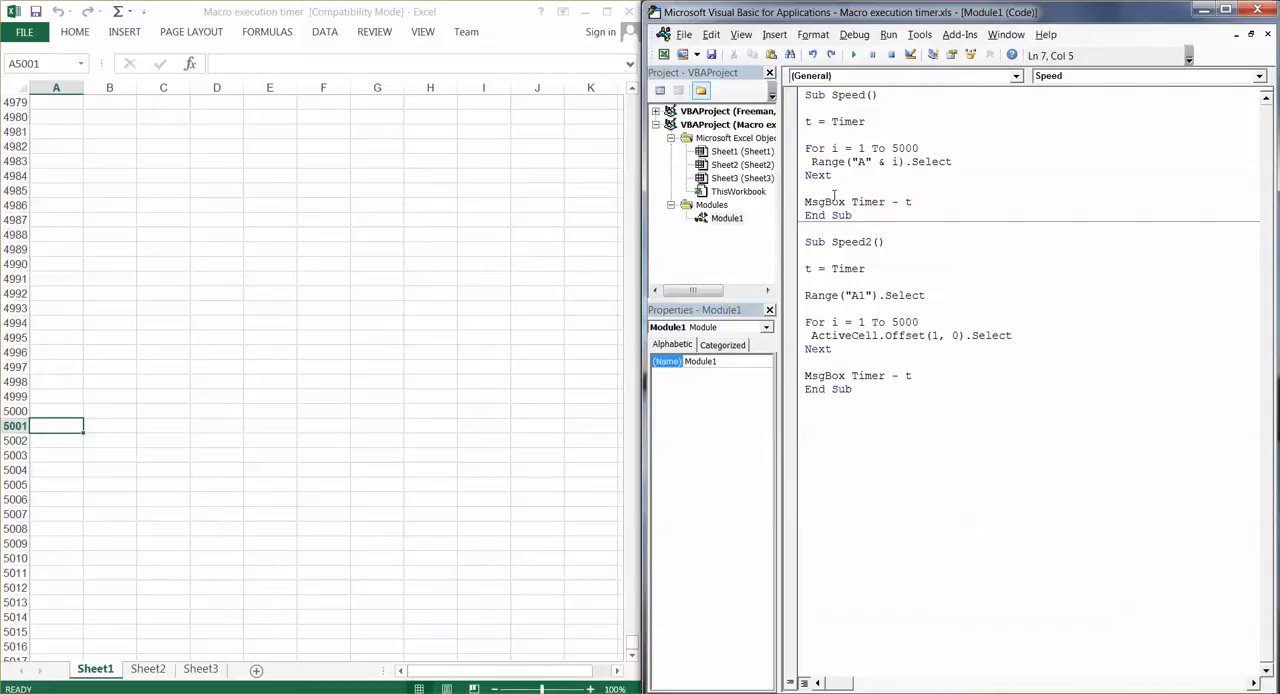
mouse_move(840, 280)
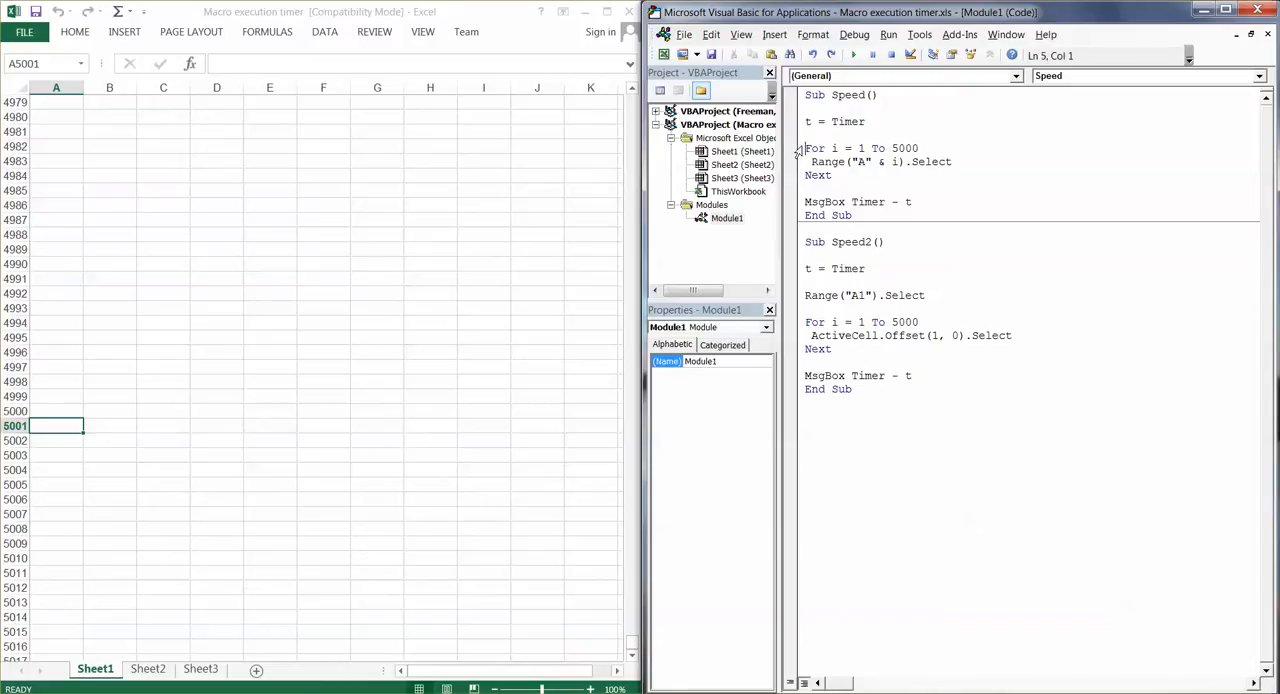
drag(804, 148, 830, 176)
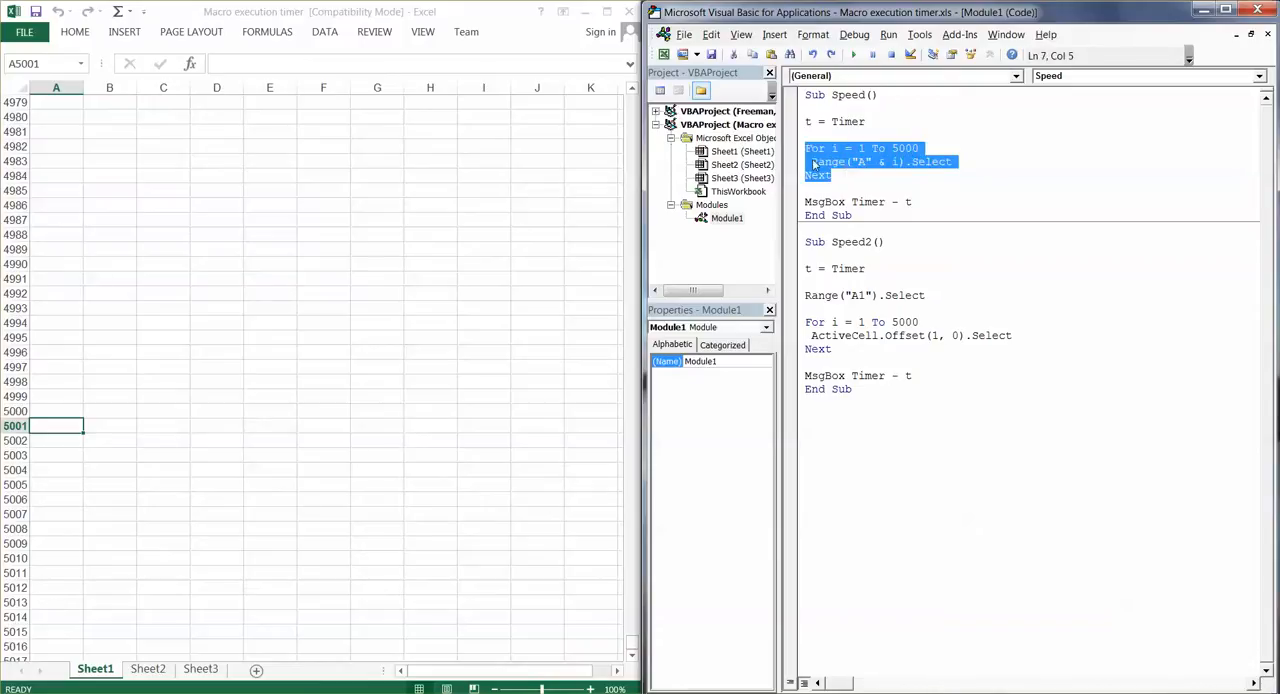
click(956, 162)
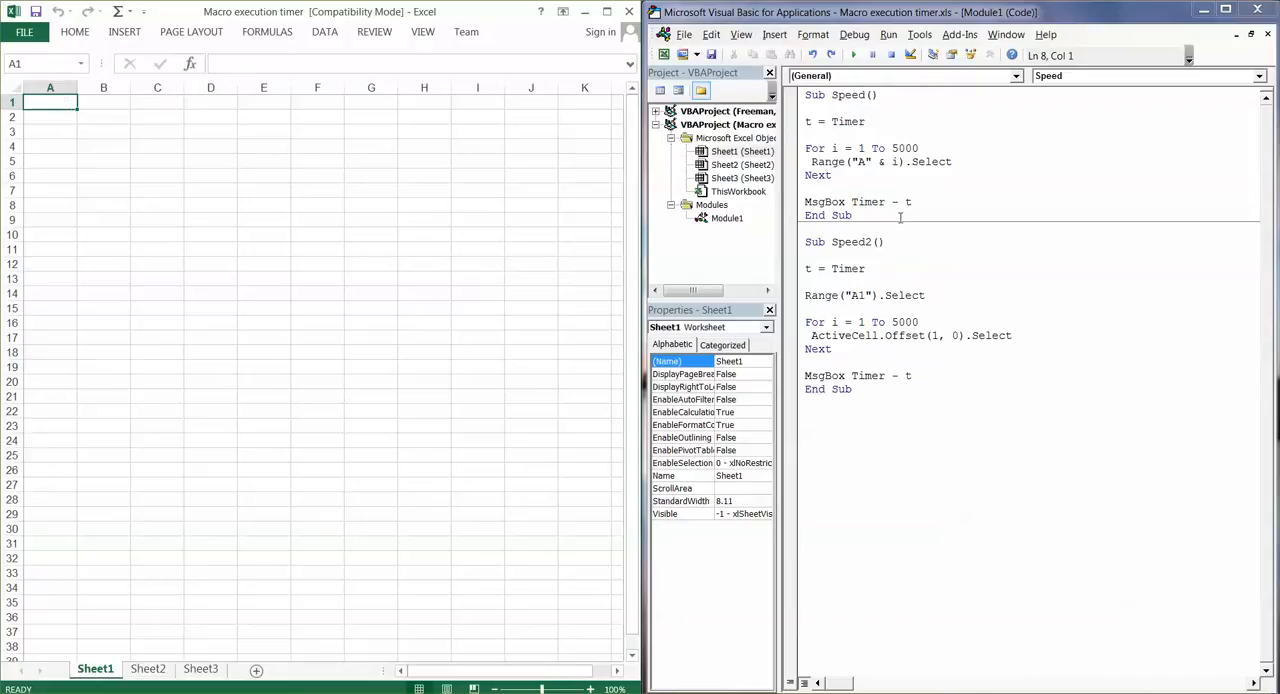
mouse_move(846, 148)
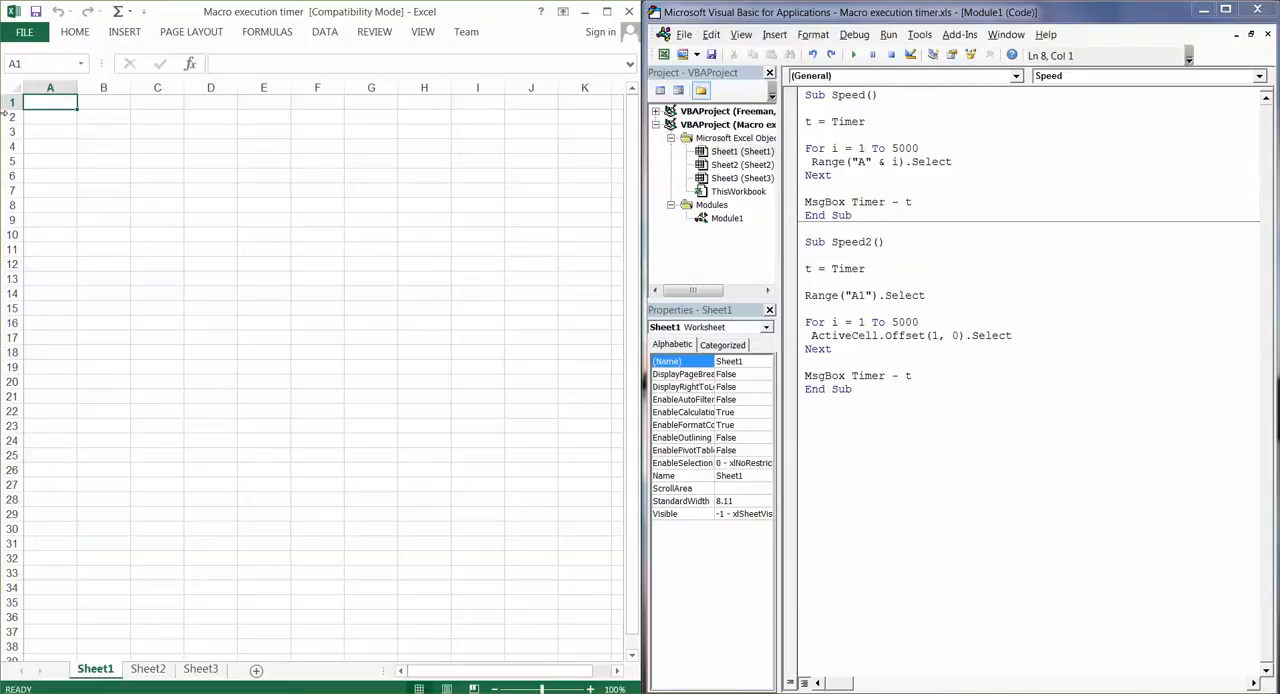
- Return the worksheet selection to cell A1
click(48, 140)
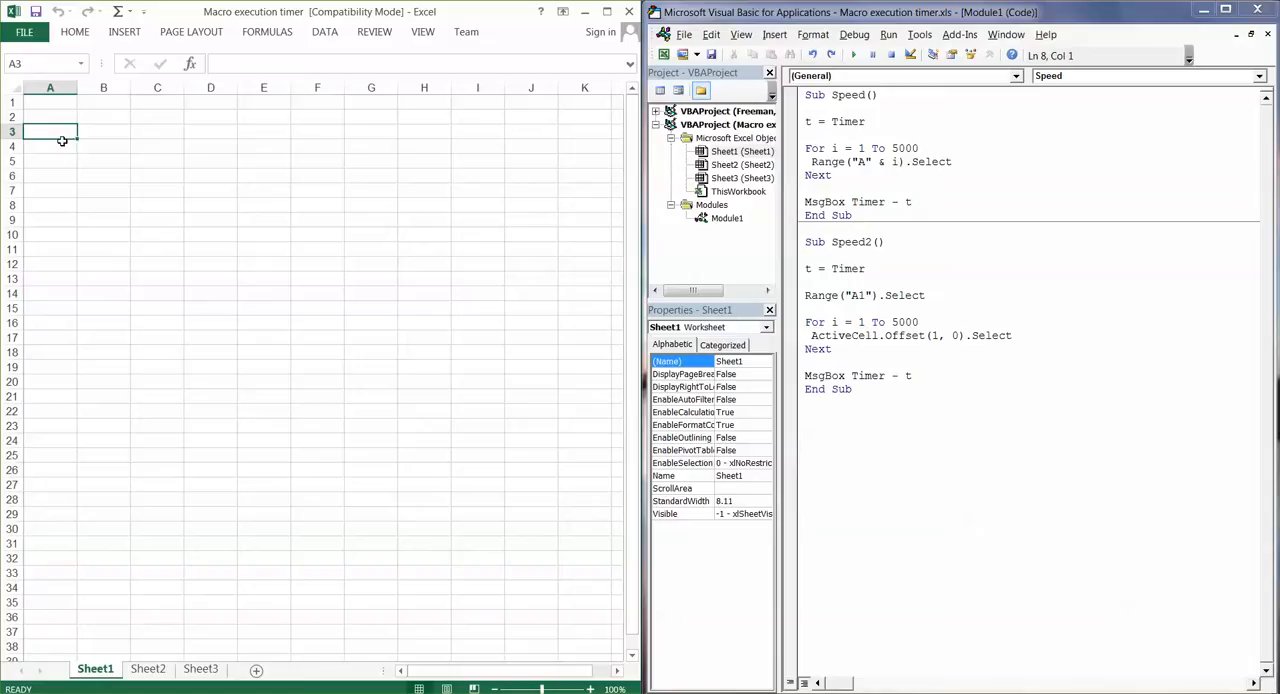
click(52, 104)
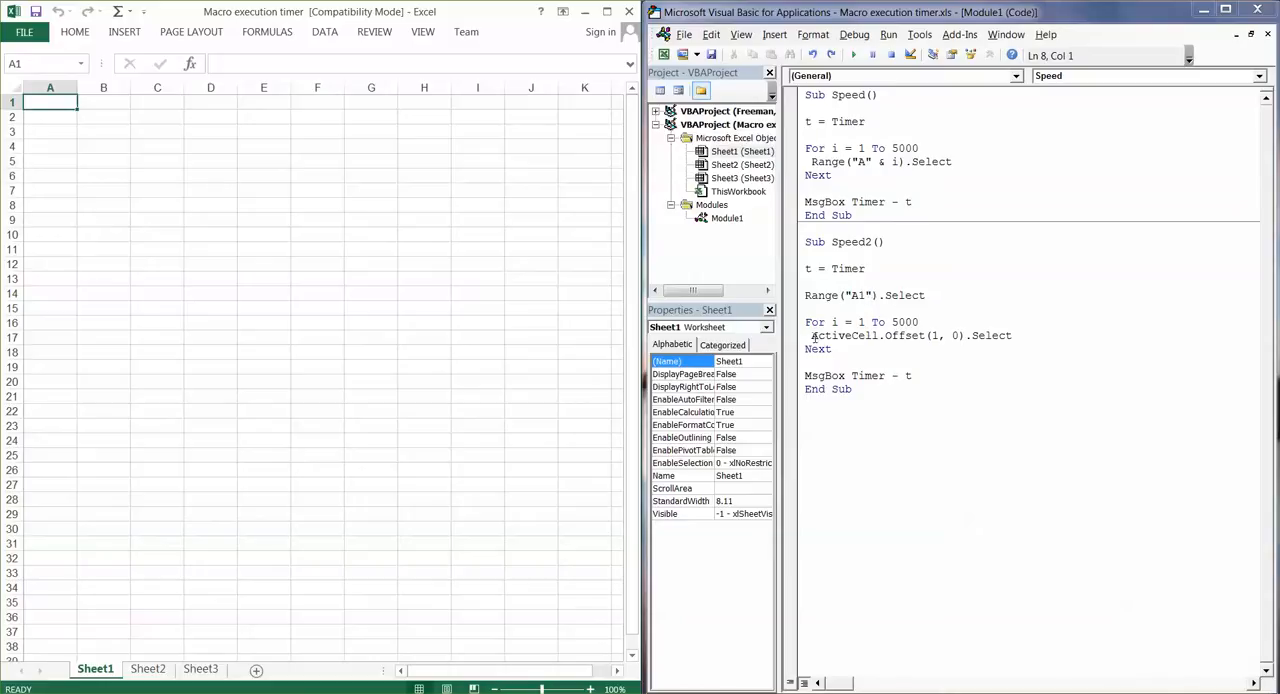
drag(804, 322, 844, 348)
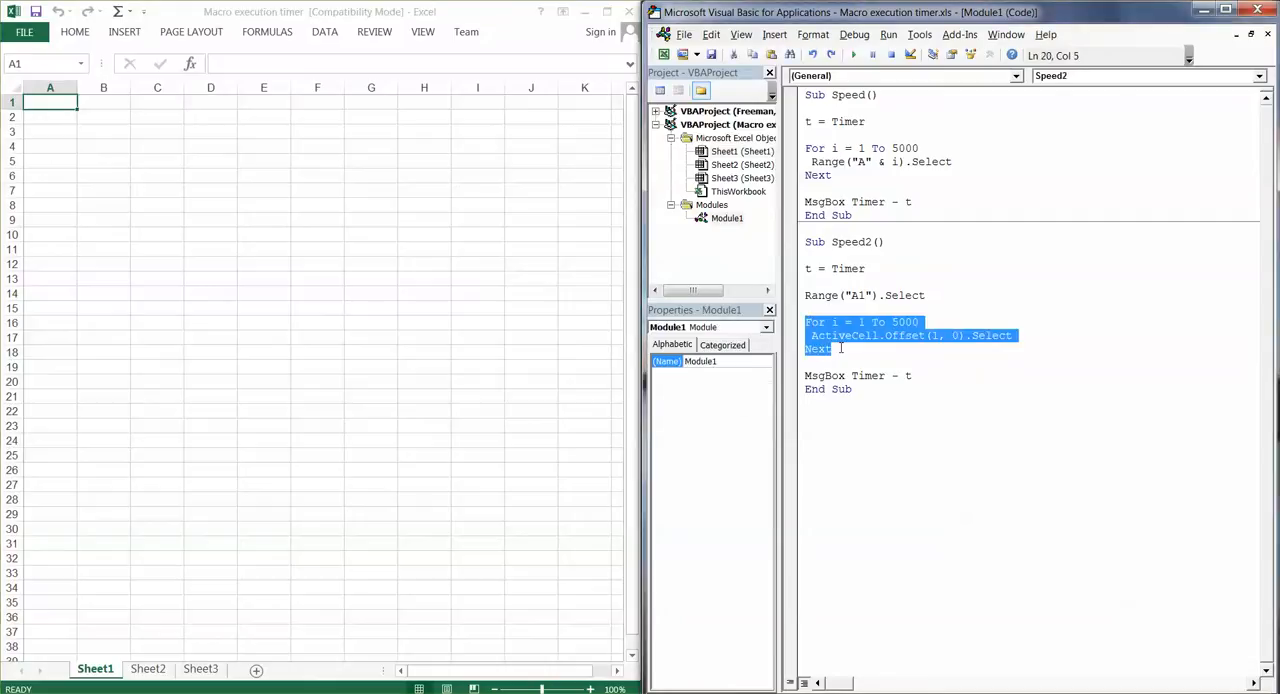
click(836, 336)
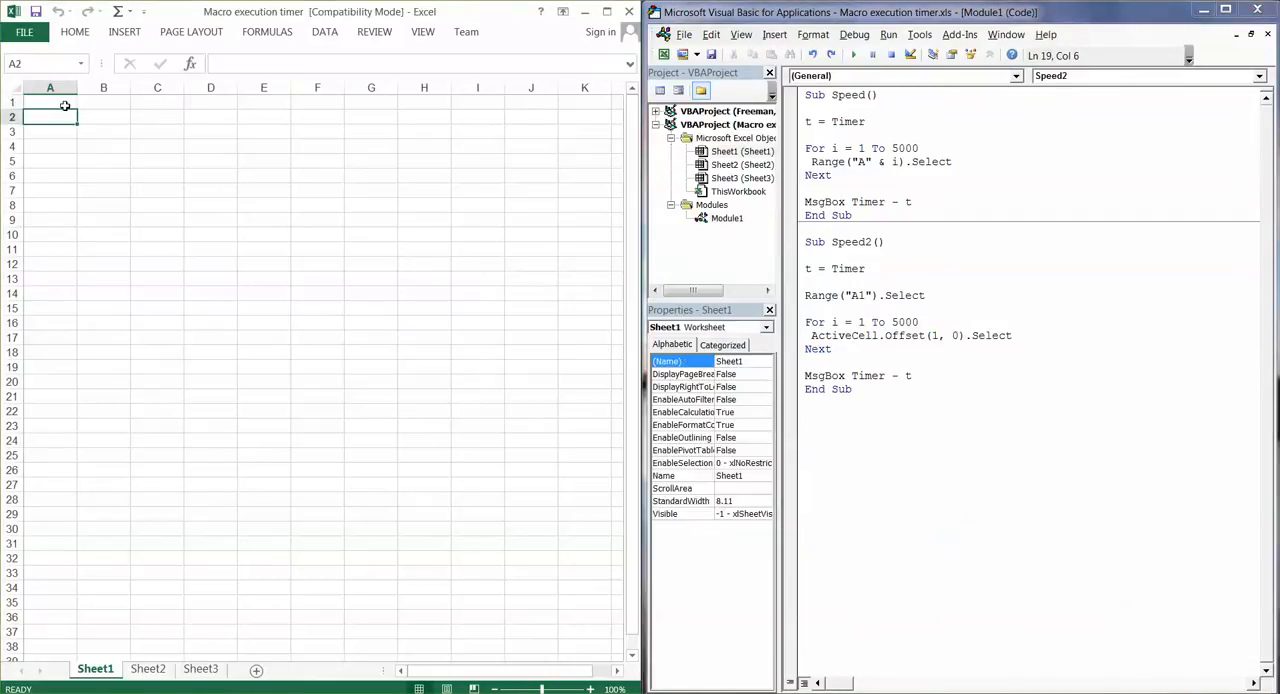
click(64, 104)
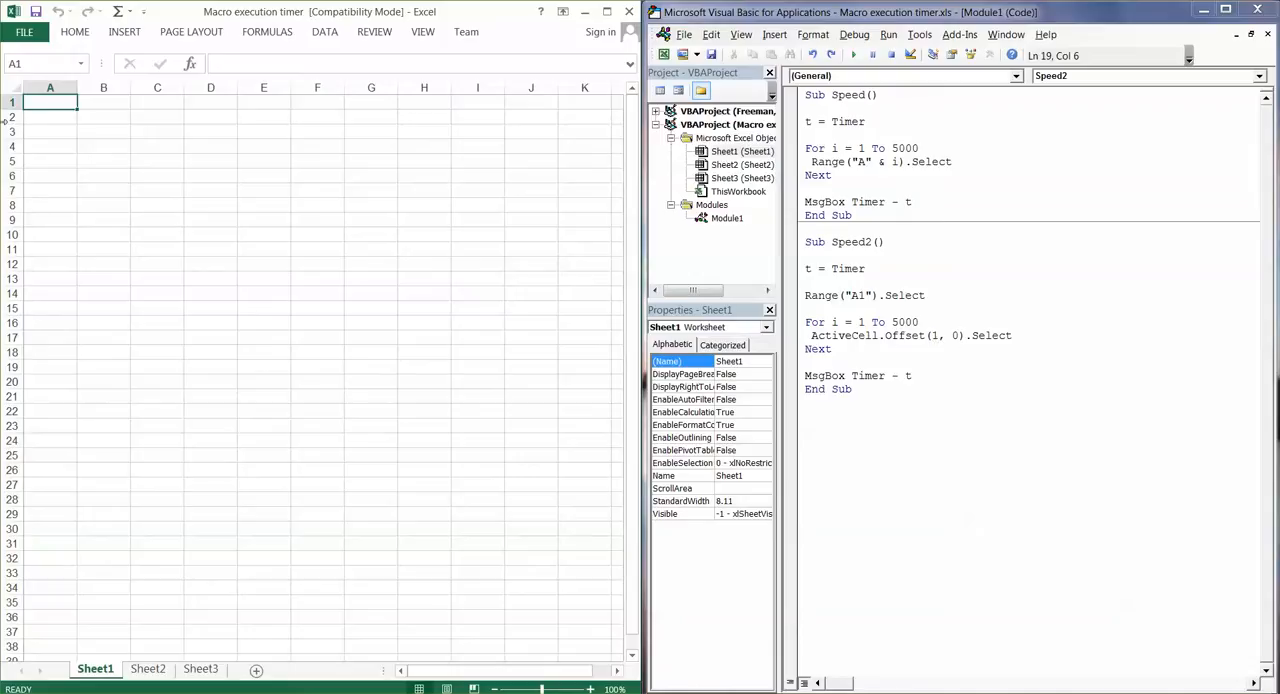
click(48, 118)
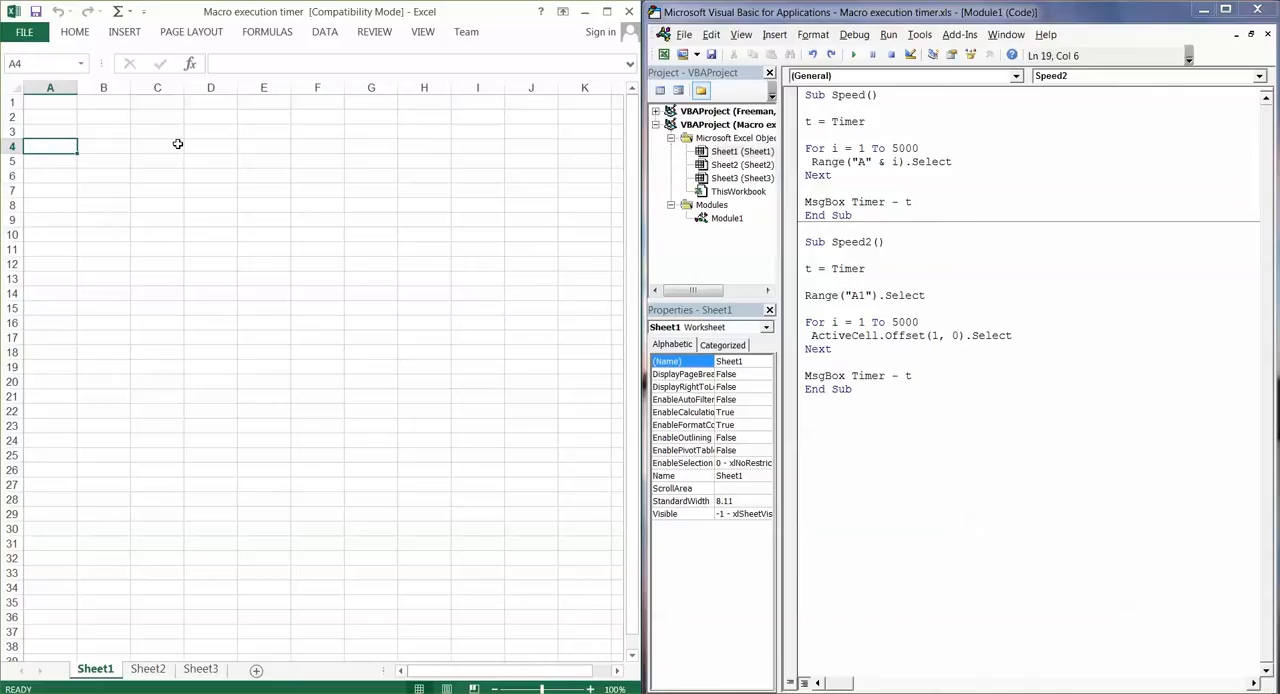
click(56, 104)
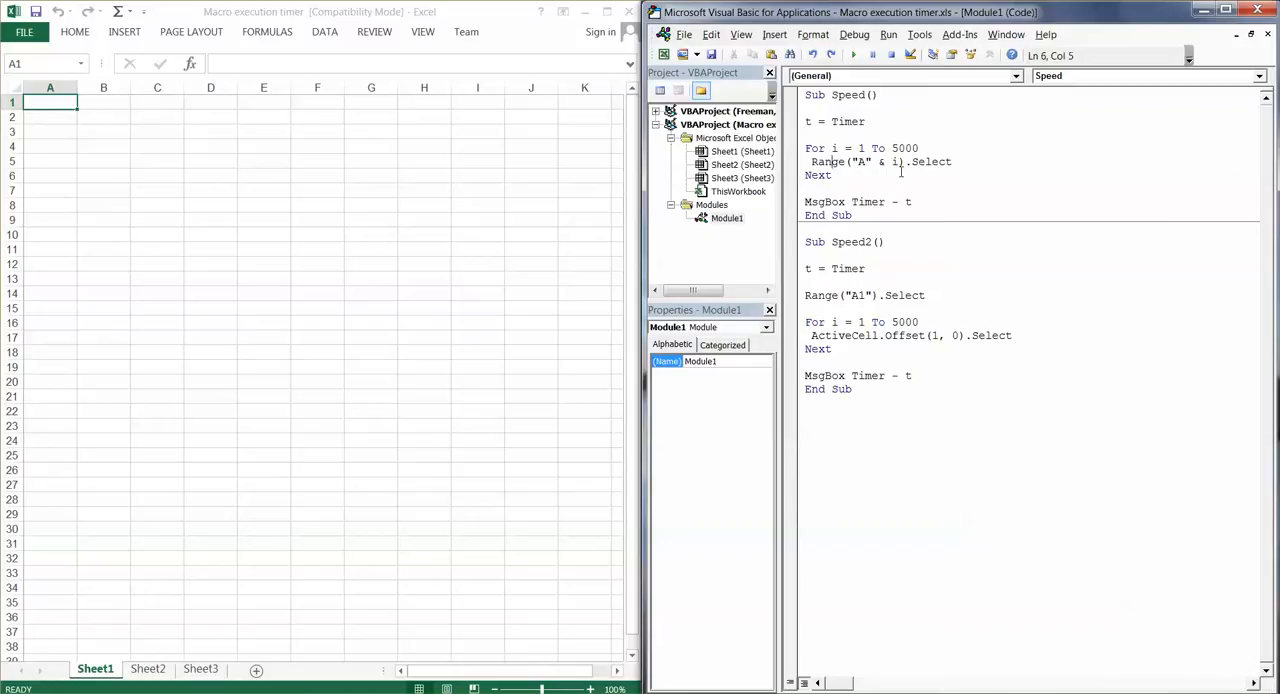
mouse_move(252, 120)
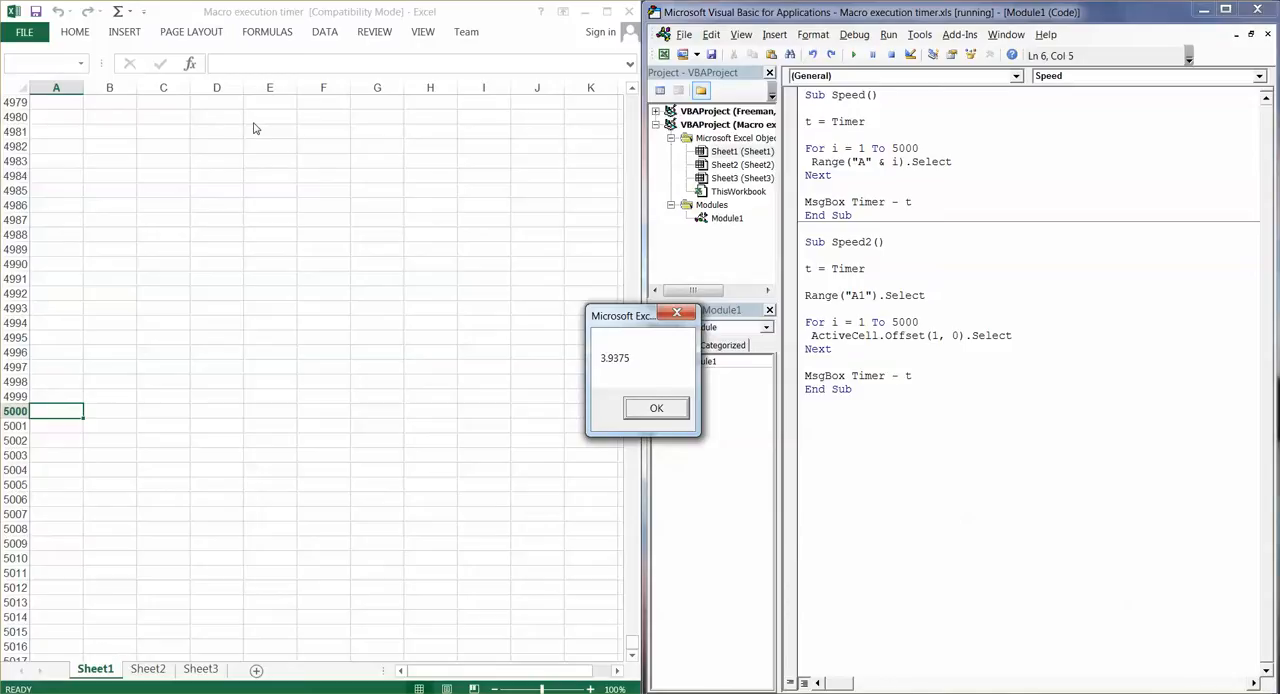
mouse_move(616, 366)
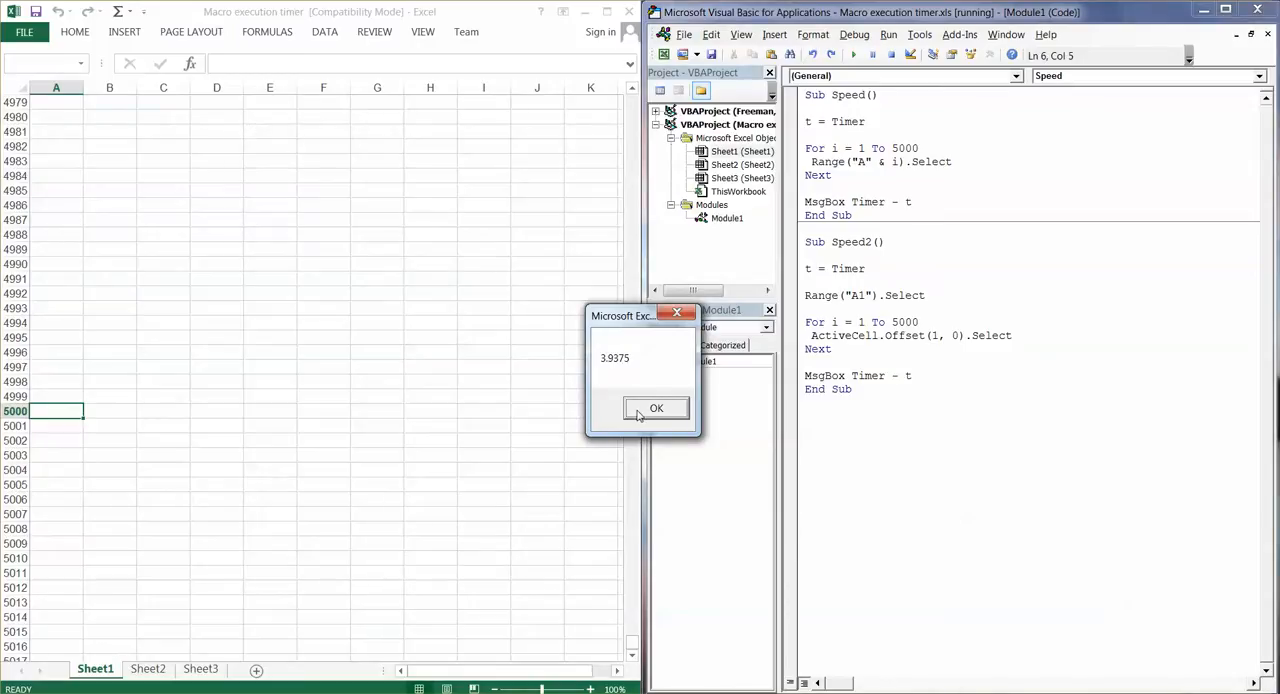
- Acknowledge the Speed macro's 3.9375-second elapsed-time message
click(656, 408)
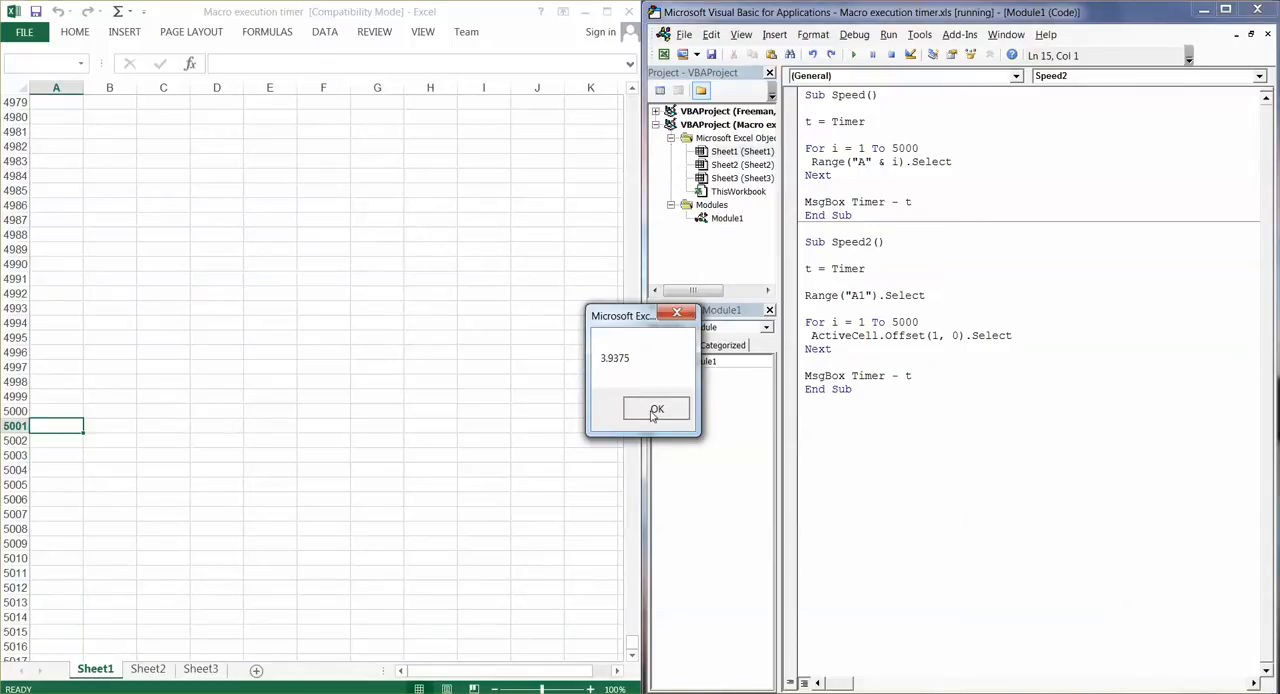
- Run Speed again and close its 3.929688-second timing message
click(656, 408)
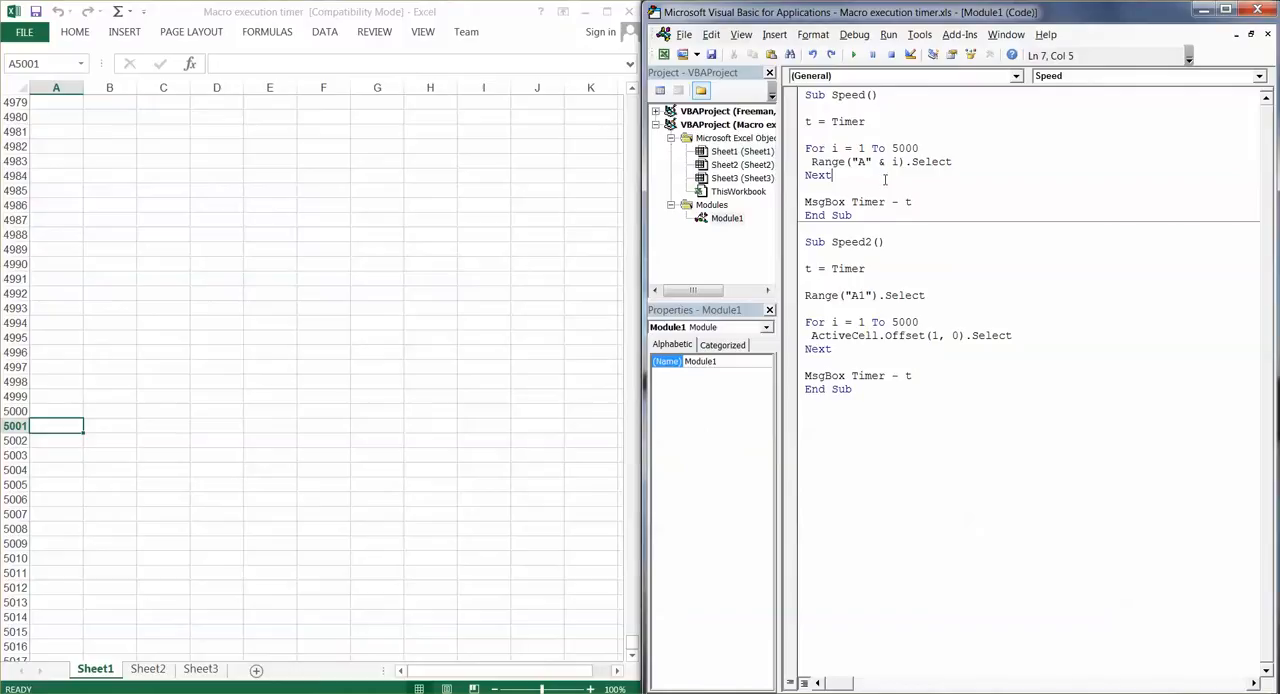
click(888, 54)
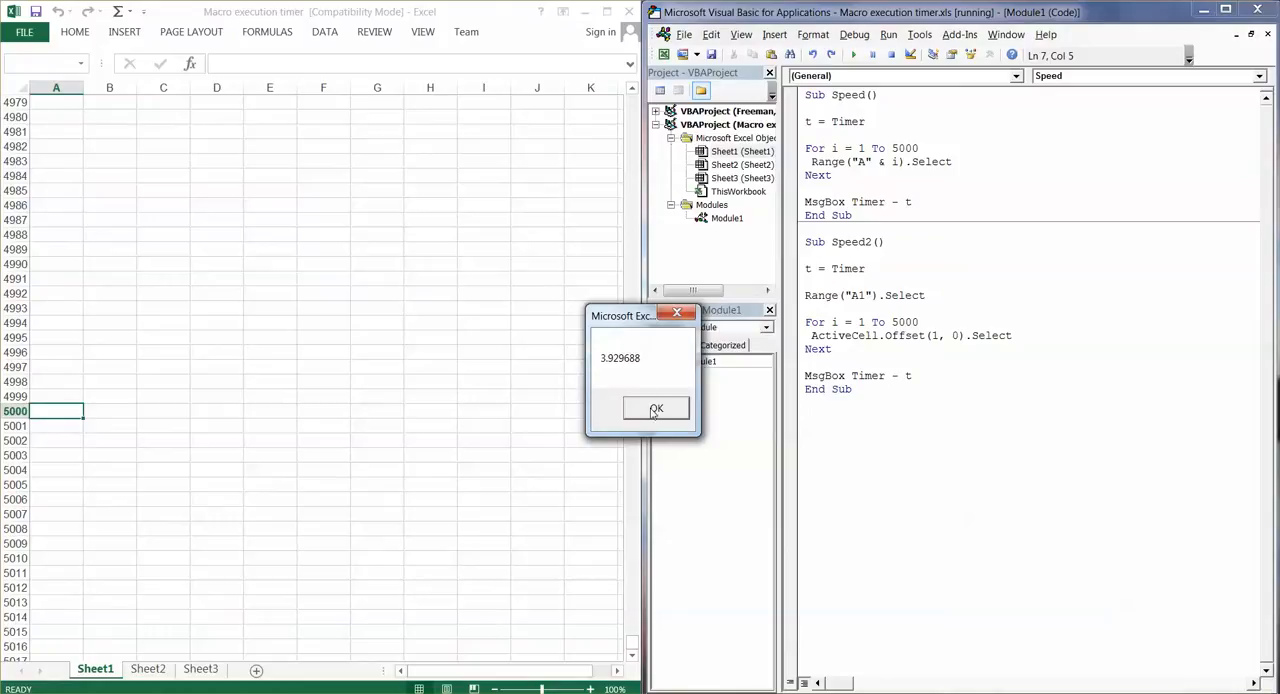
click(656, 408)
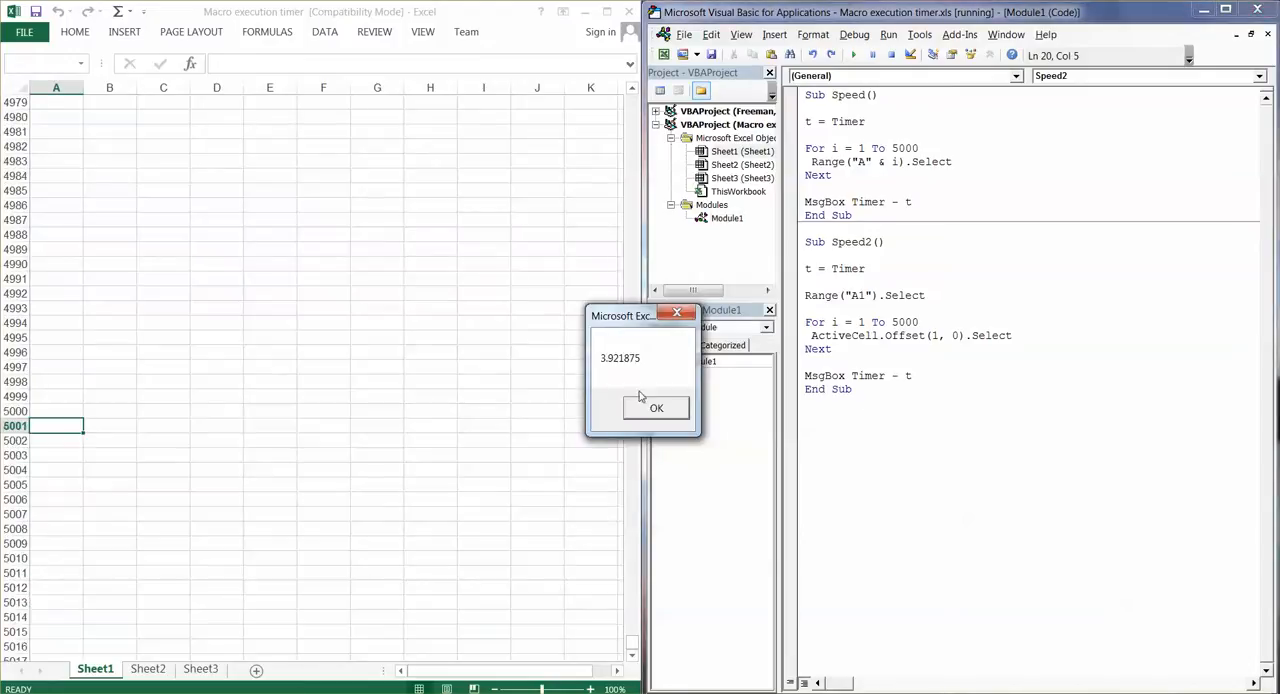
mouse_move(664, 380)
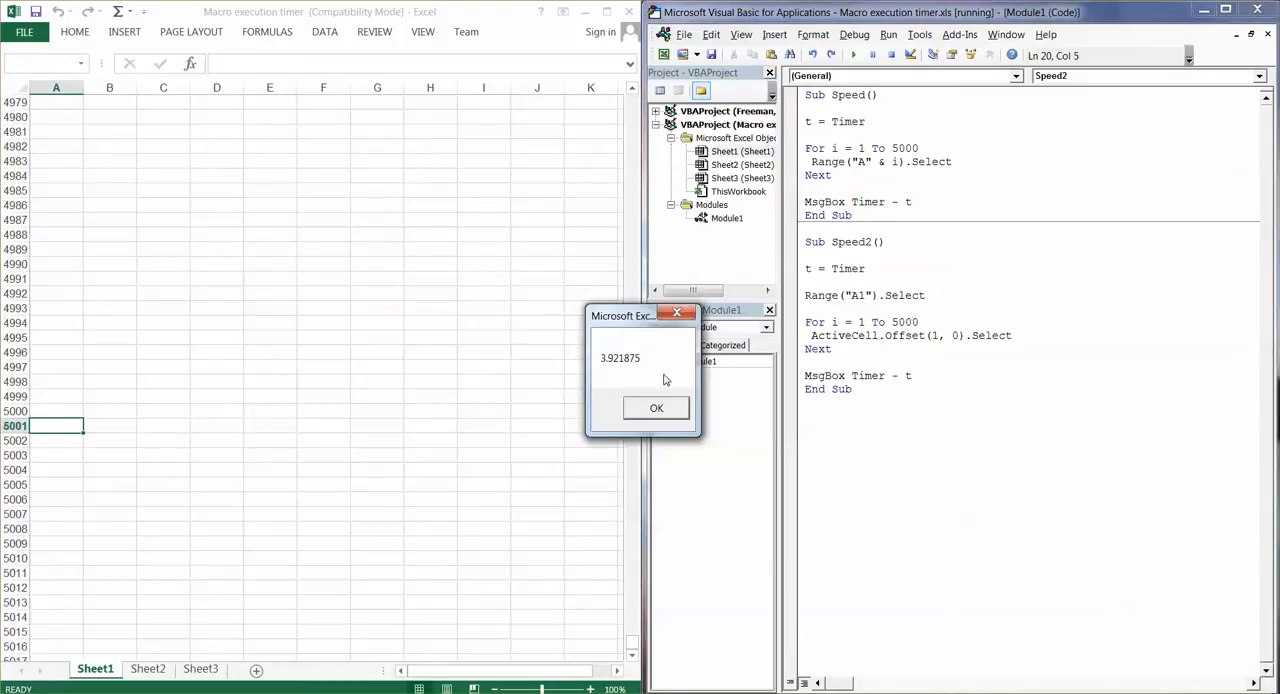
mouse_move(656, 408)
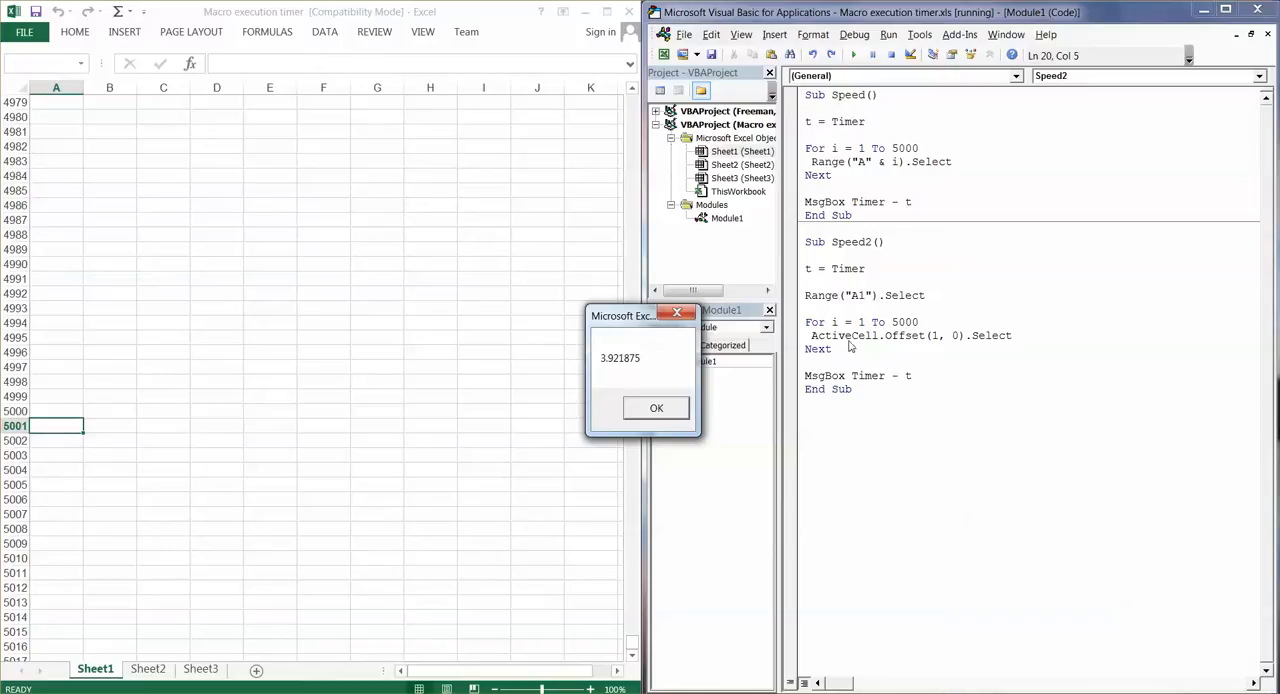
mouse_move(916, 344)
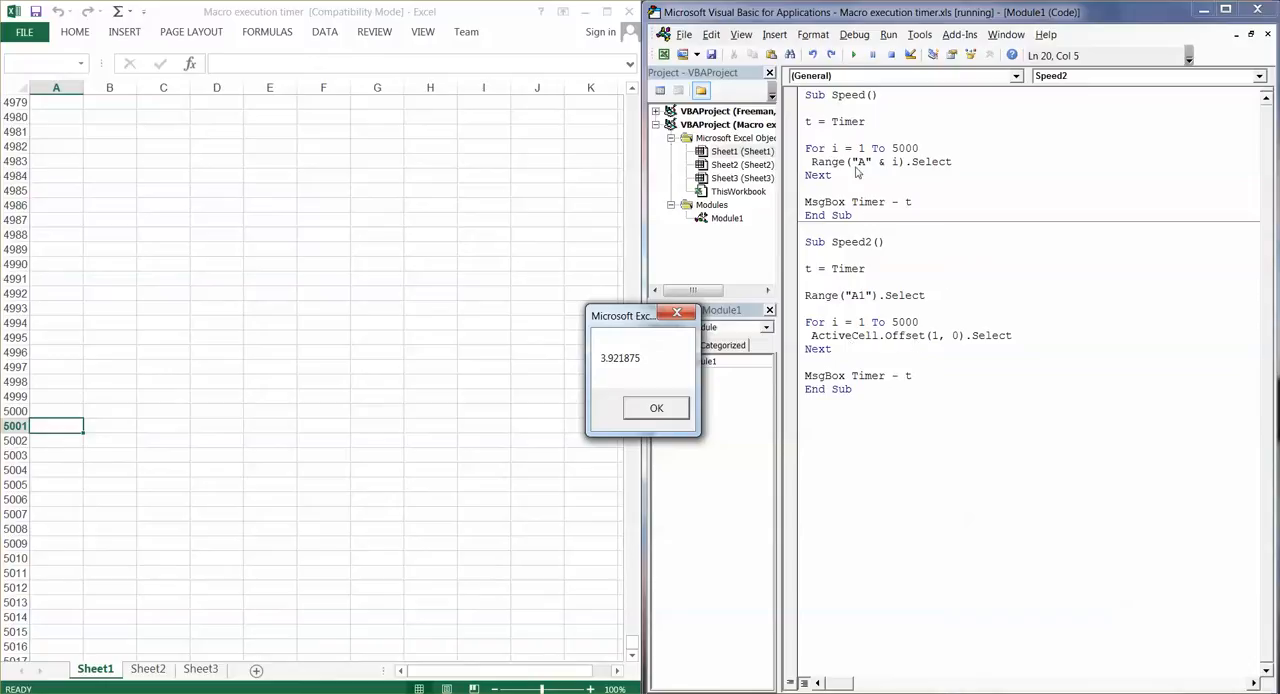
mouse_move(940, 180)
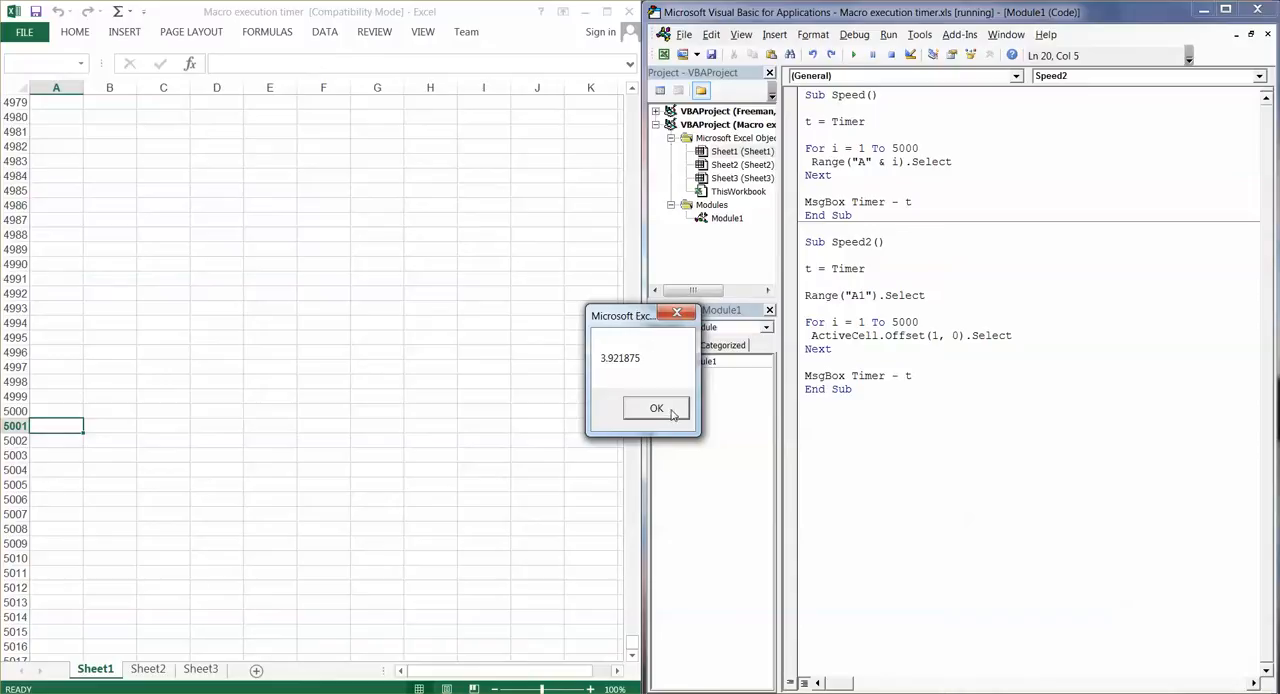
- Close Speed2's 3.921875-second timing message
click(656, 408)
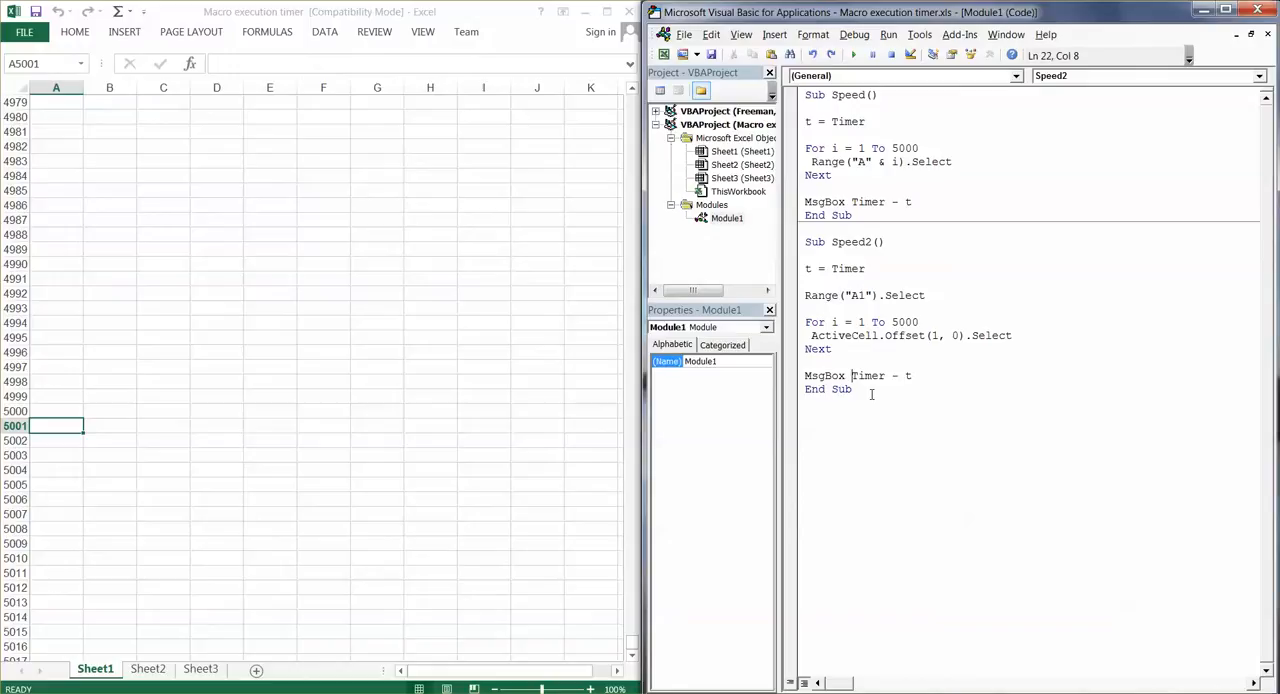
- Rewrite Speed2's MsgBox as "Macro completed in " & Timer - t & " seconds!"
text("")
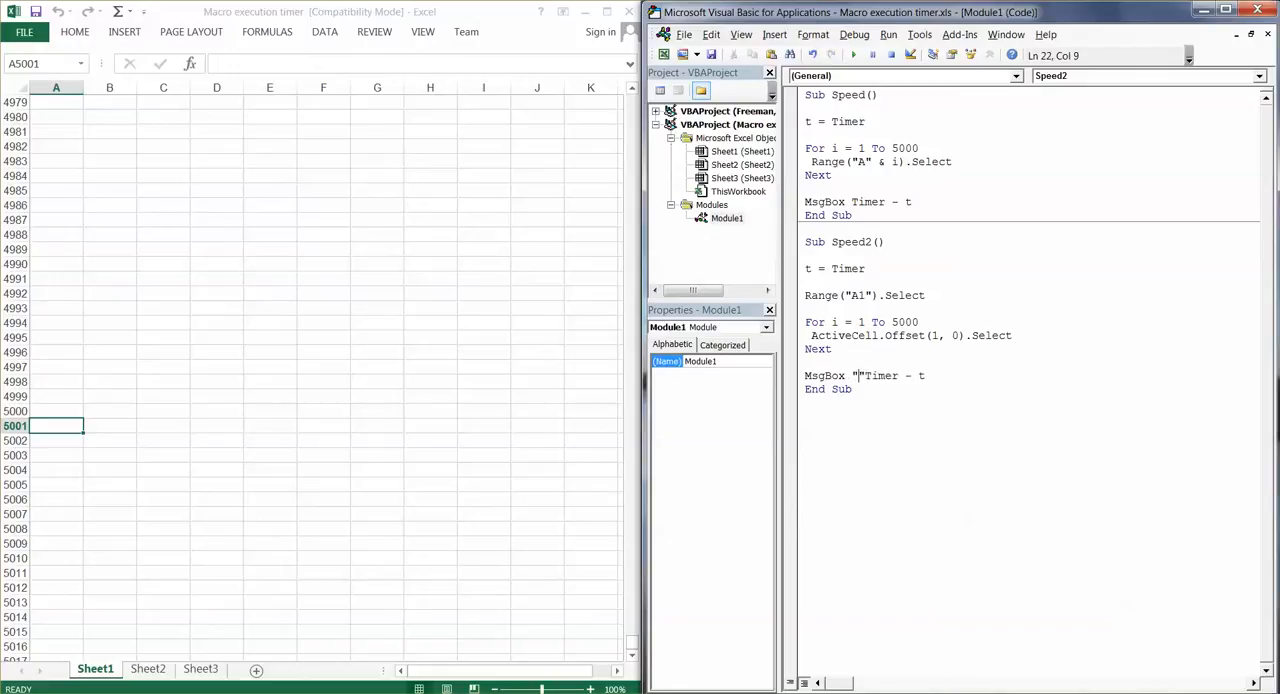
text(Macro)
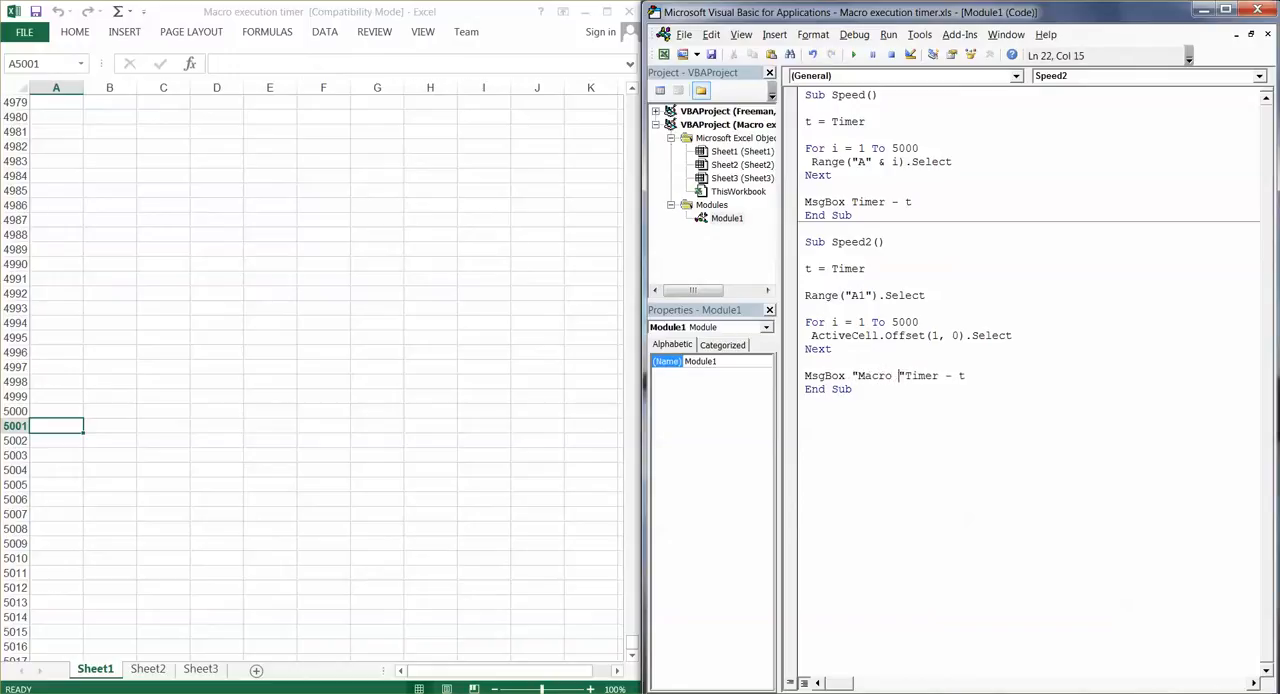
text(completed in)
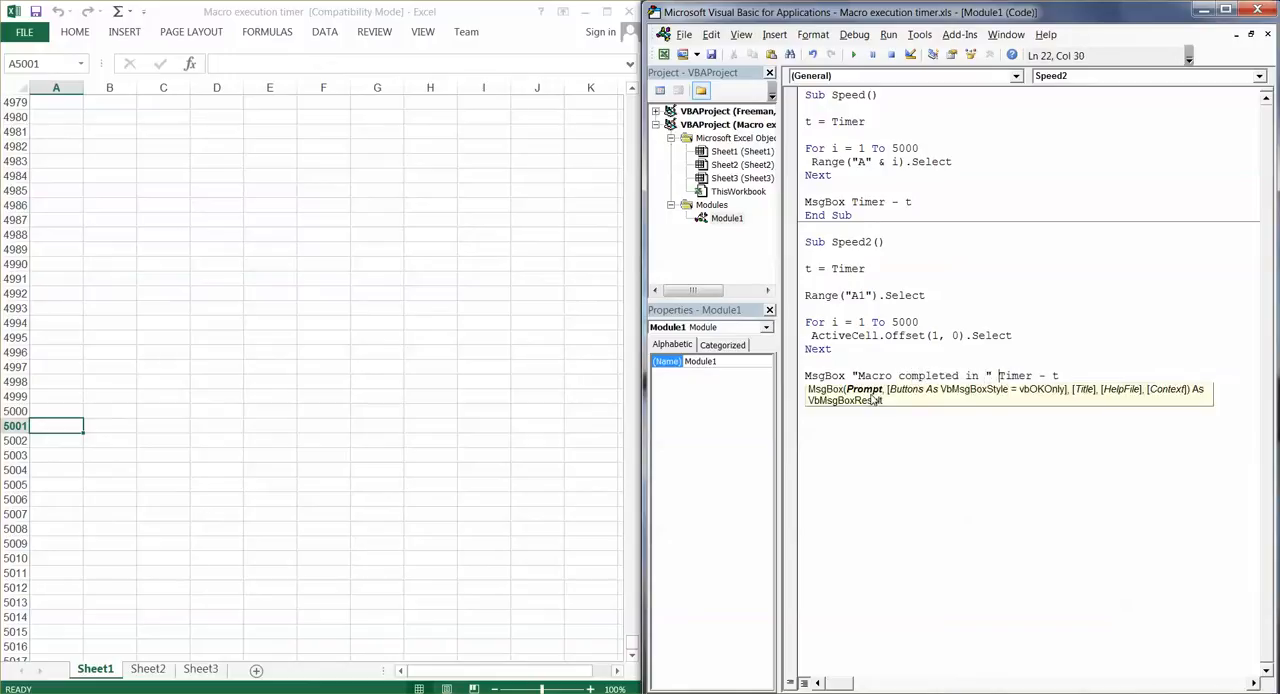
text(&)
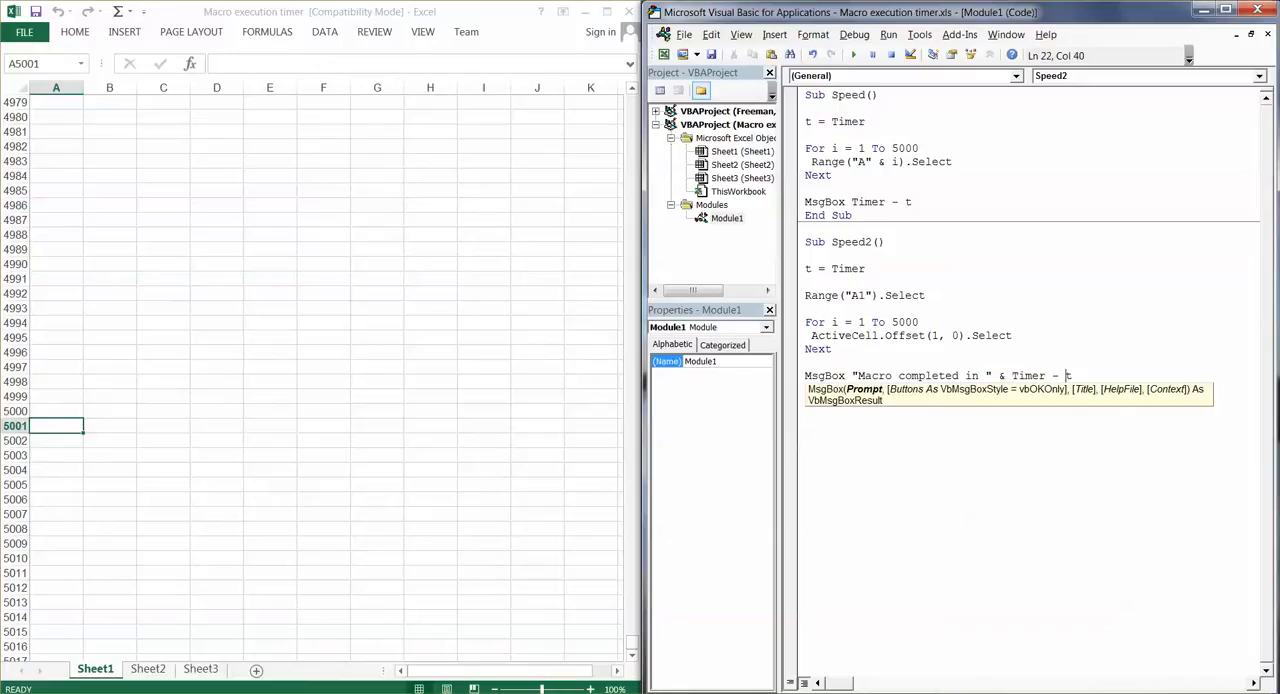
text(& ")
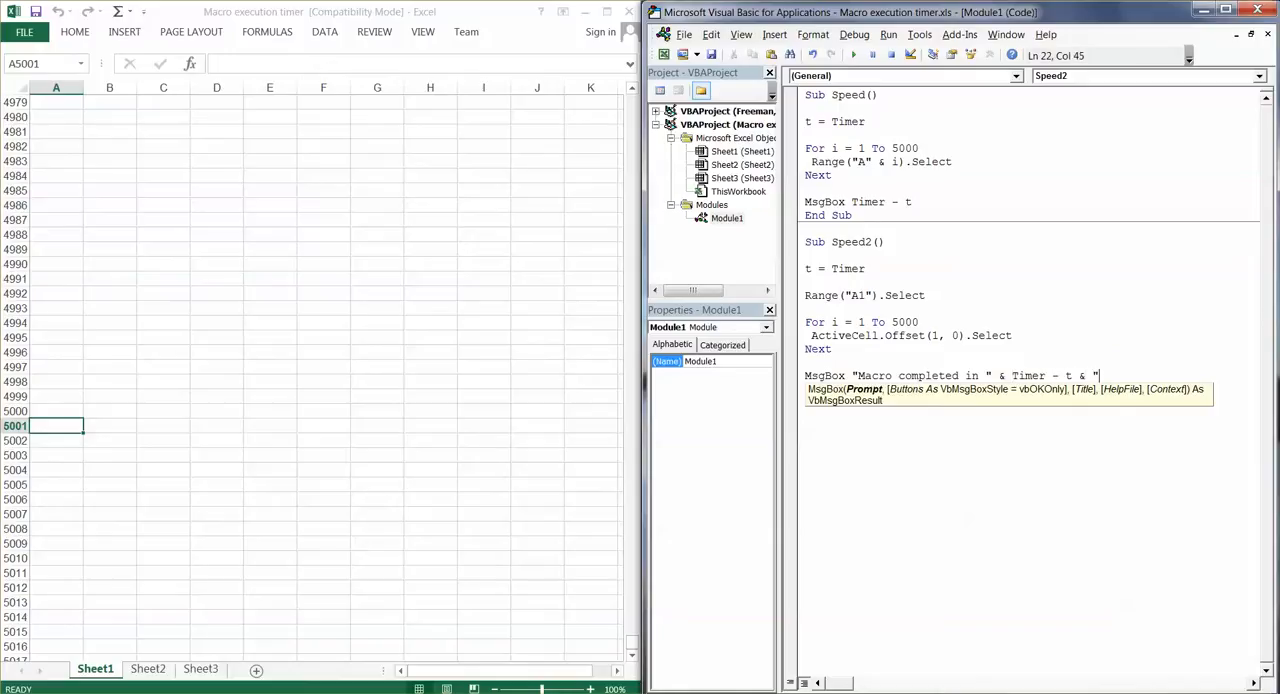
text(seconds!)
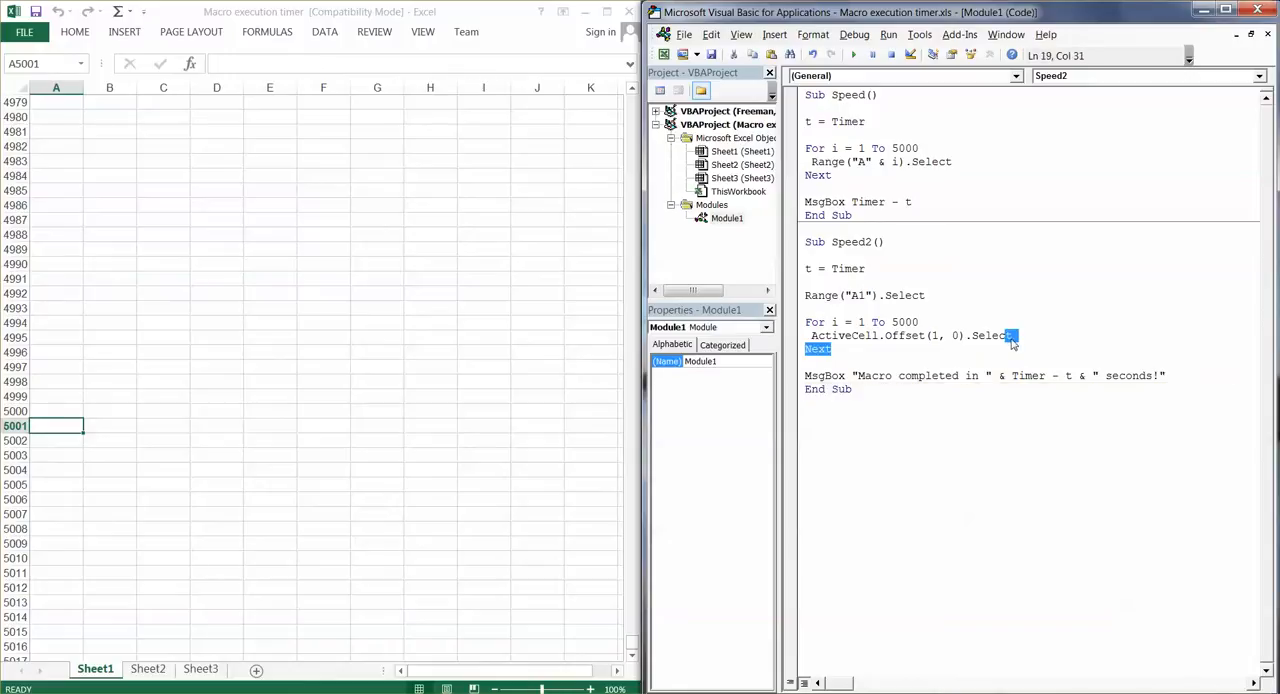
- Run Speed2 and close its "Macro completed in 3.460938 seconds!" message
click(878, 296)
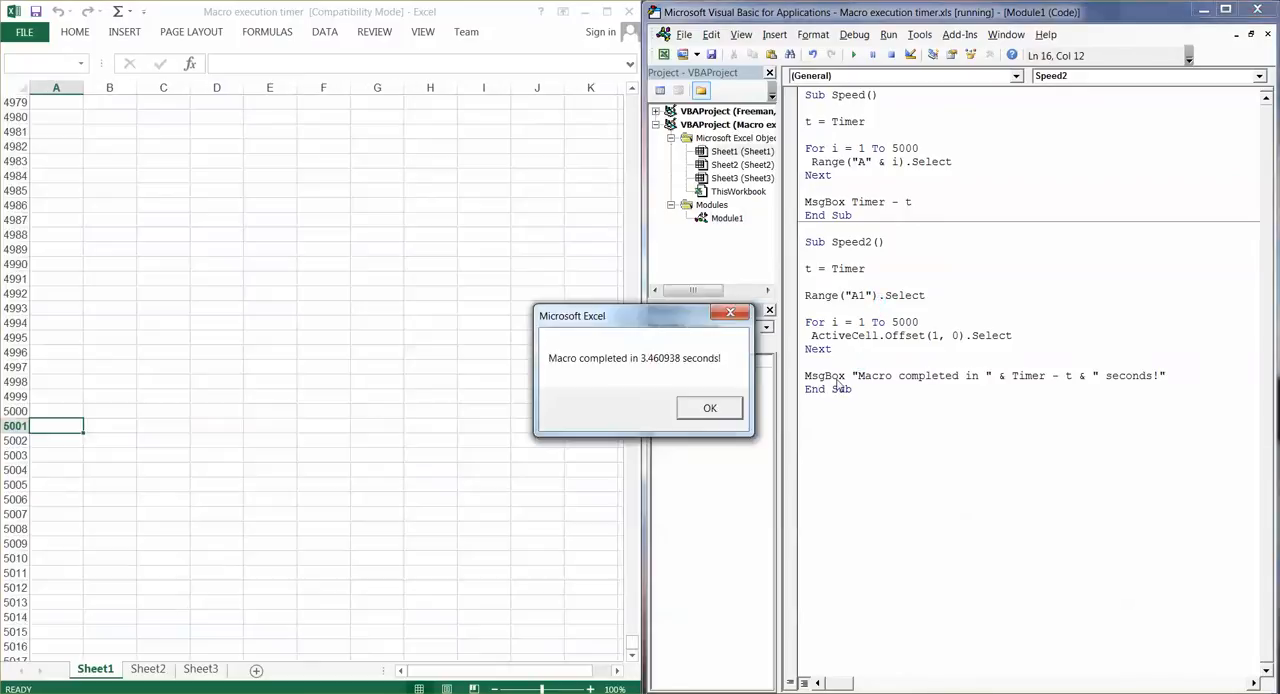
mouse_move(556, 362)
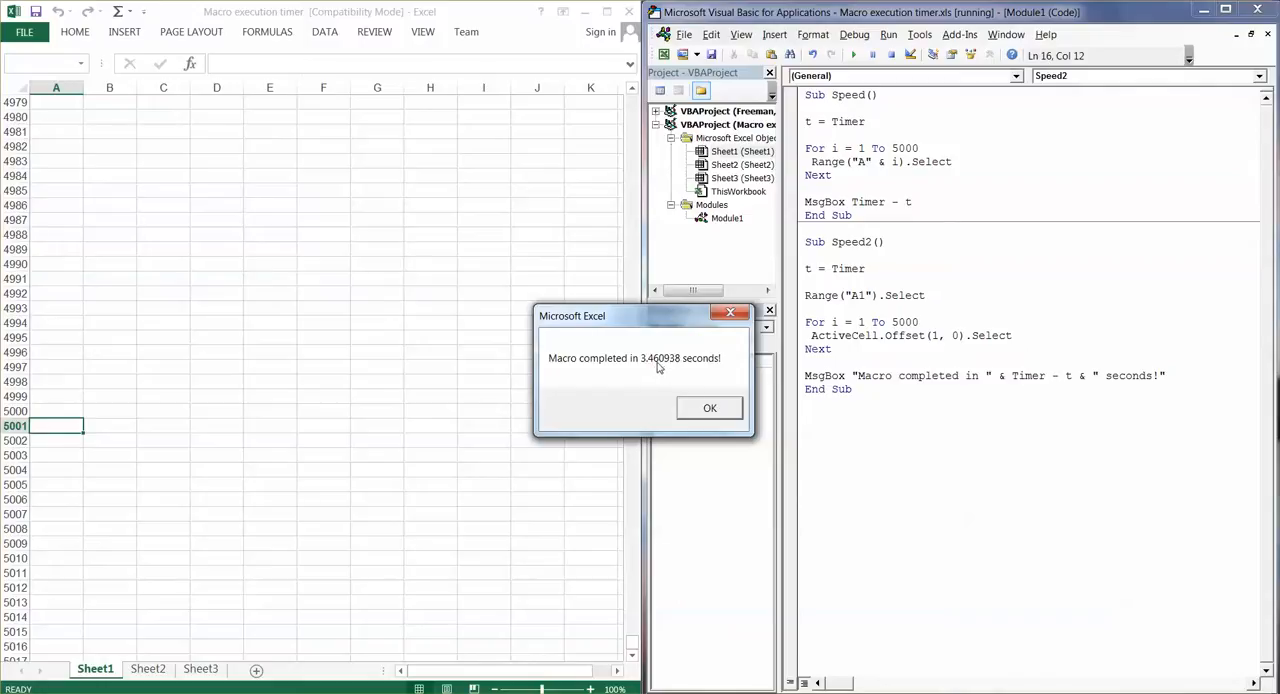
mouse_move(716, 366)
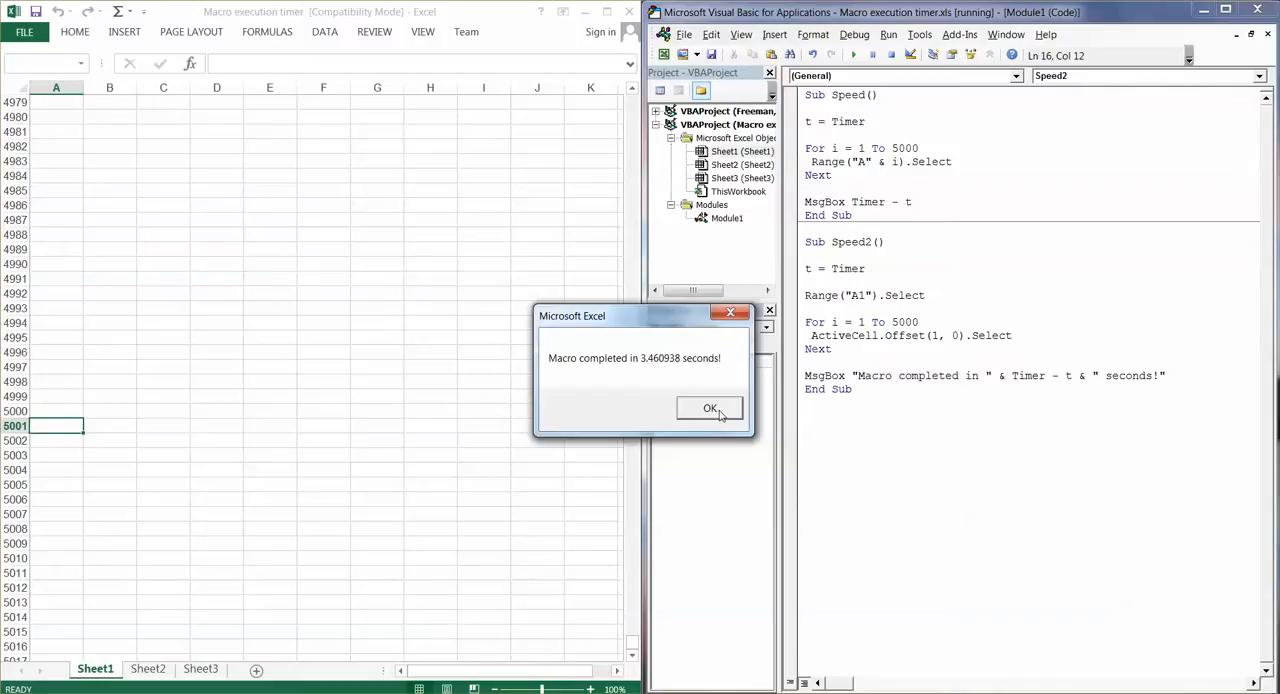
click(708, 408)
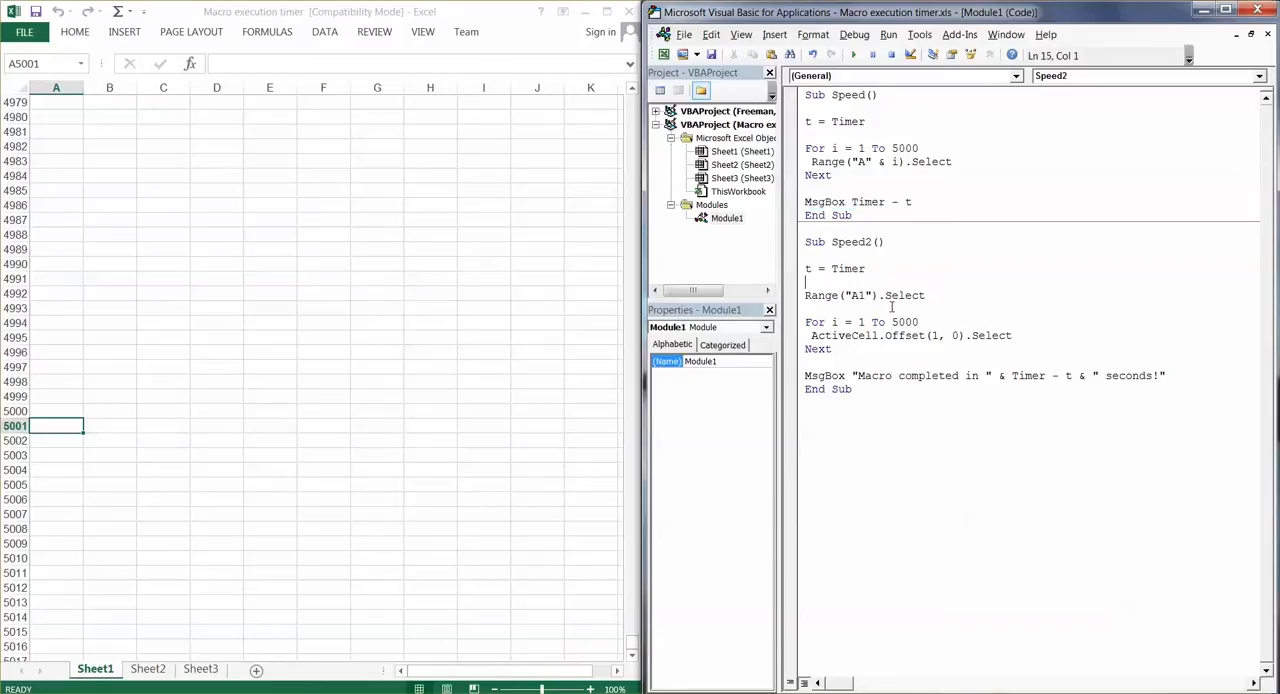
mouse_move(876, 318)
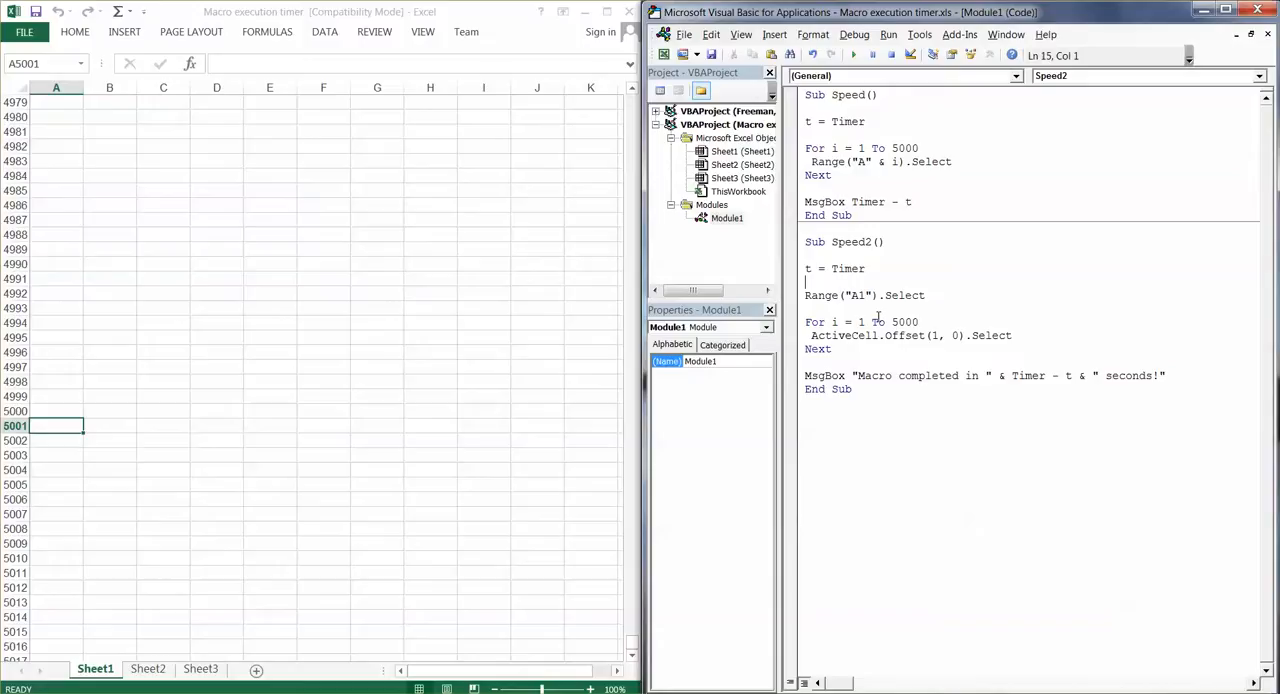